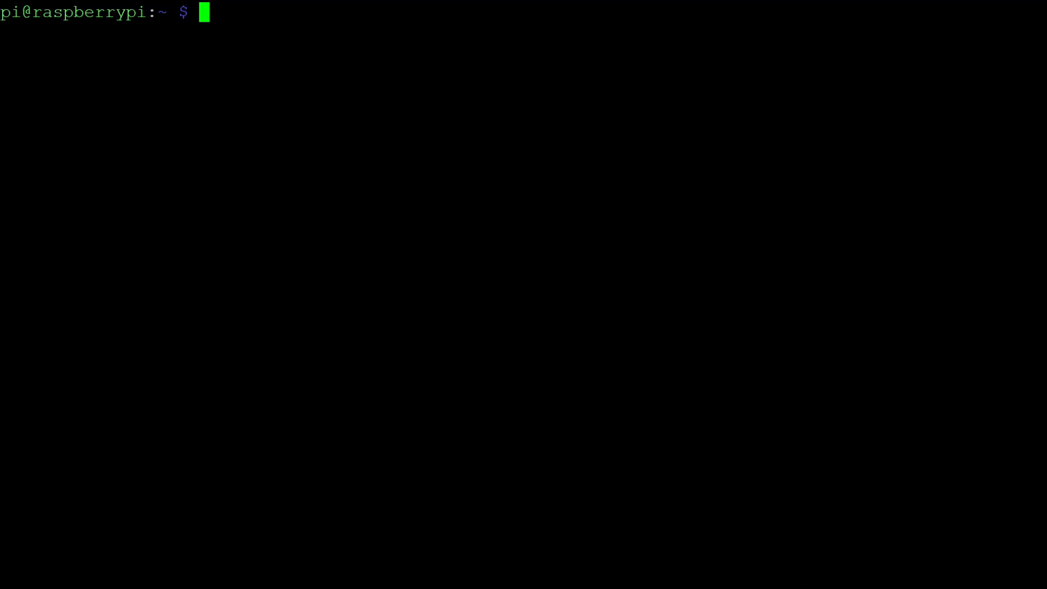
Step: Install minicom and elinks with 'sudo apt install minicom elinks'
type("sudo apt in")
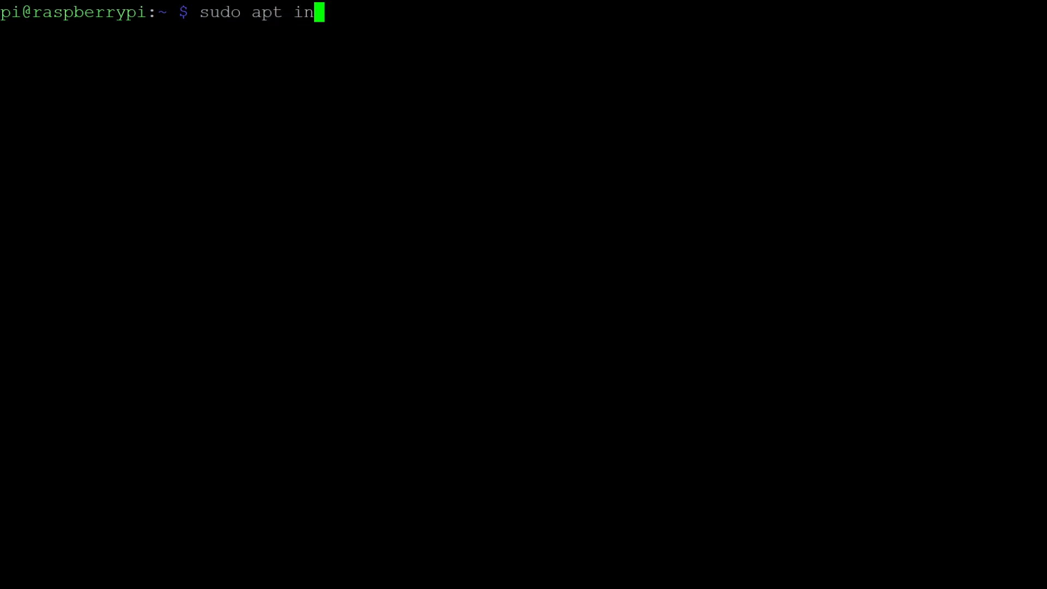
type("stall minic")
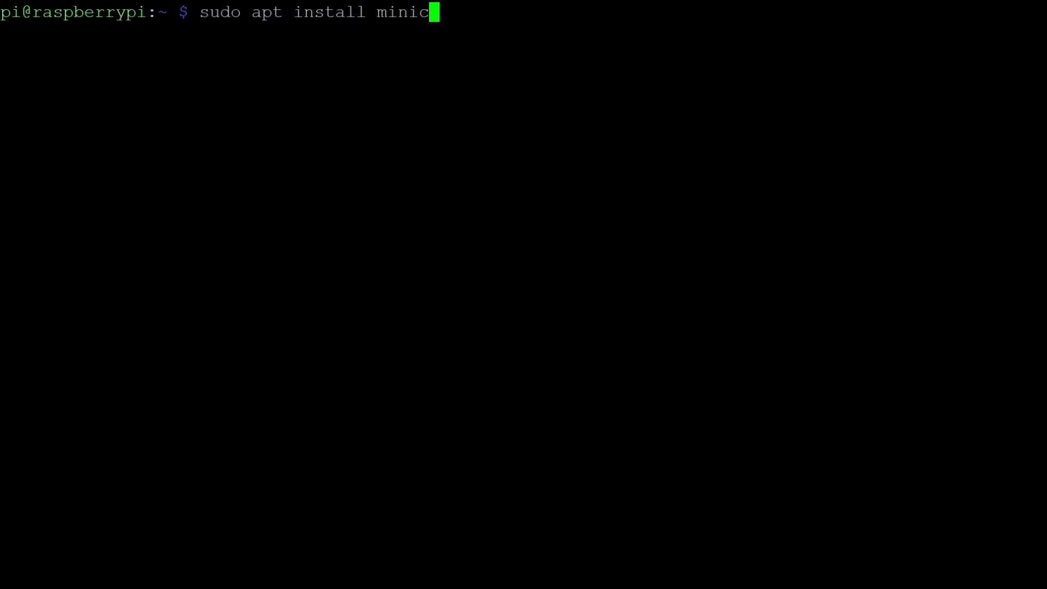
type("om elinks")
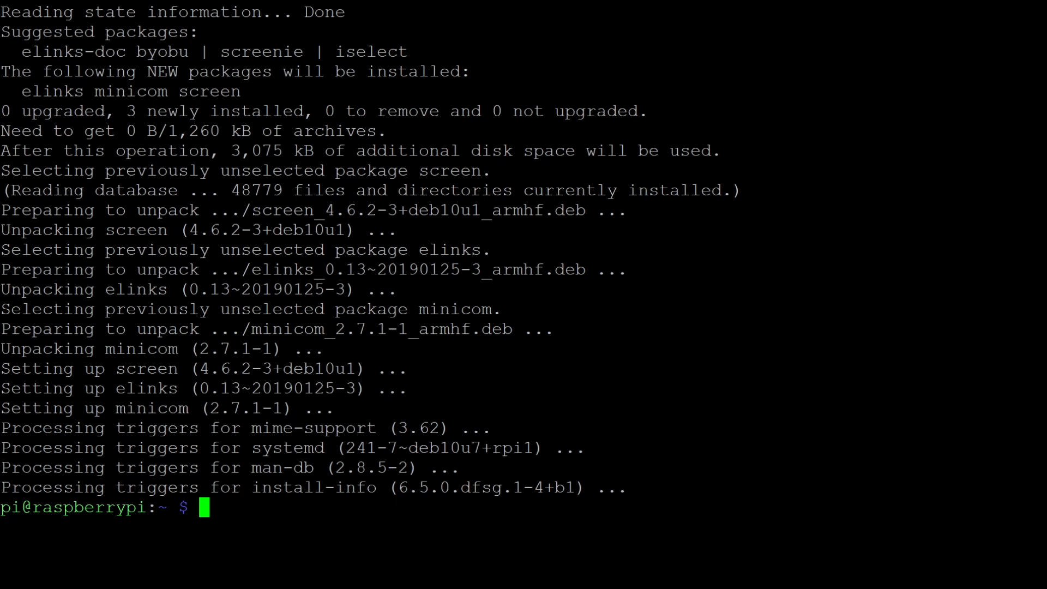
type("sudo m")
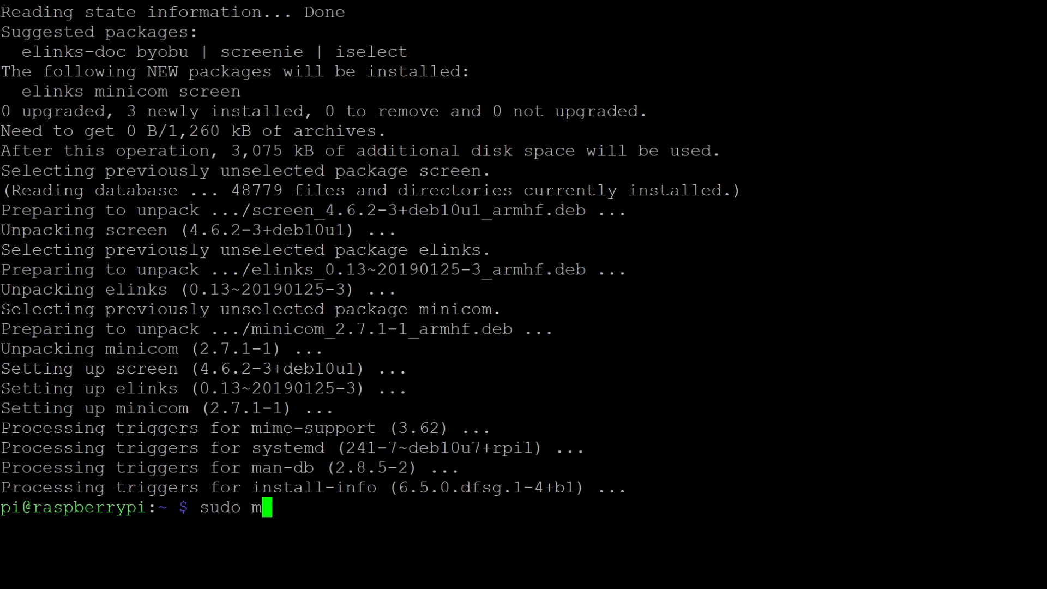
Step: In minicom --setup, set the serial device to /dev/ttySC1 at 38400 8N1 and save as dfl
type("inicom --set")
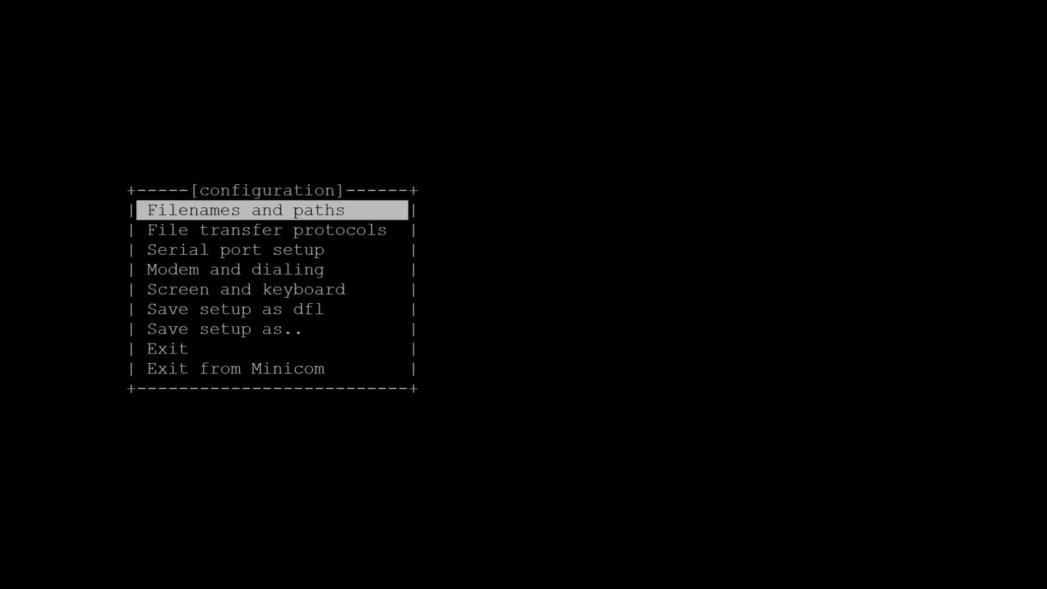
key("Down")
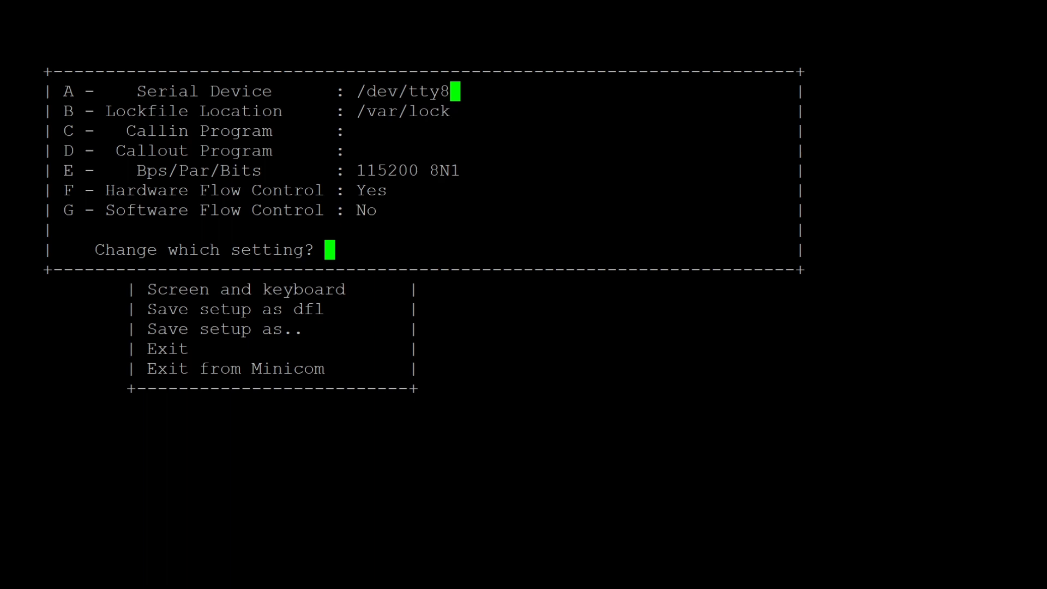
key("BackSpace")
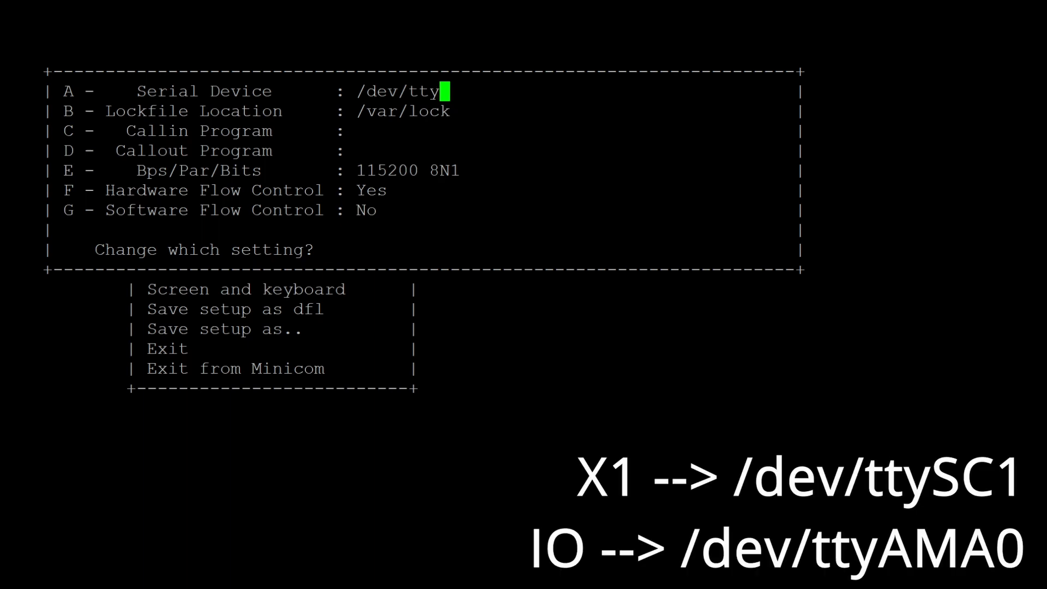
type("SC")
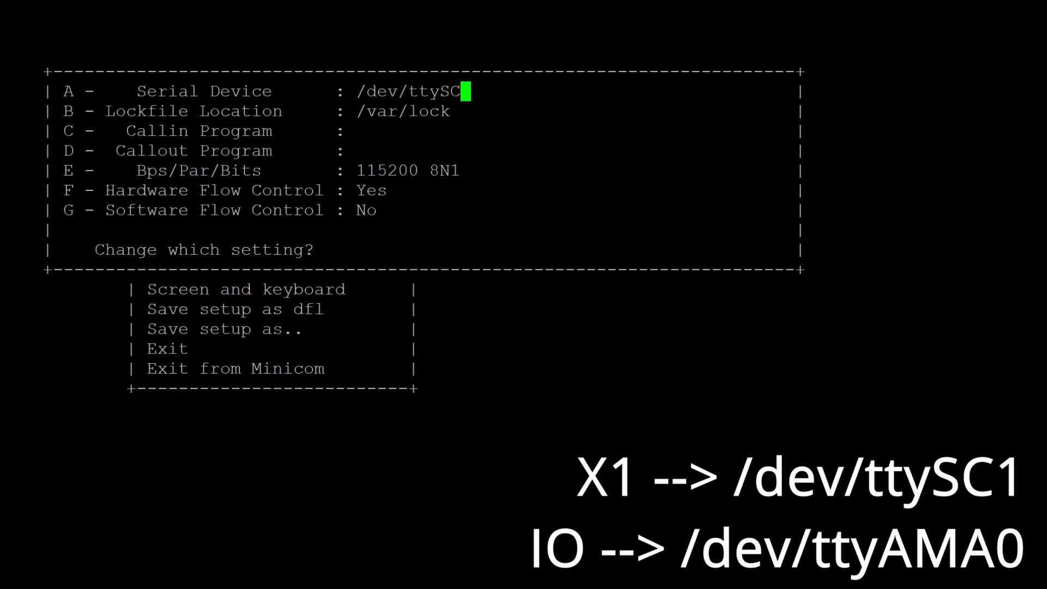
type("1")
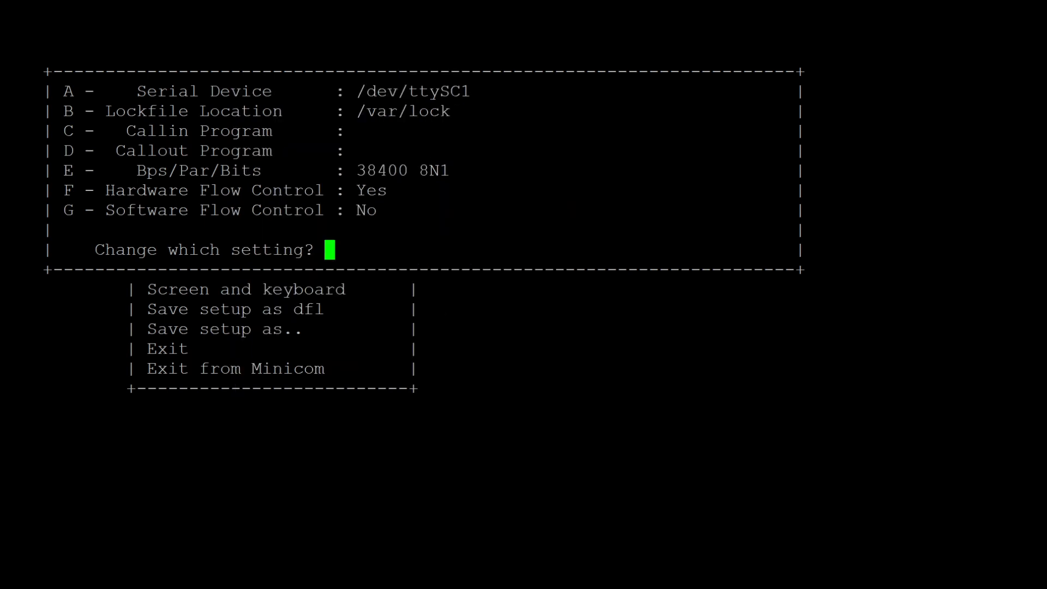
key("f")
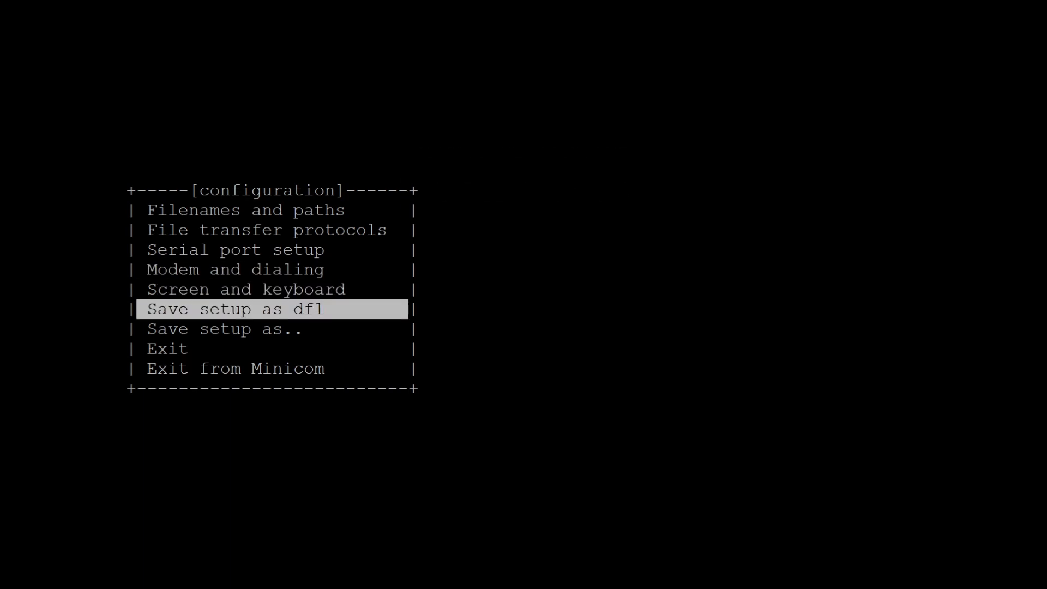
key("Down")
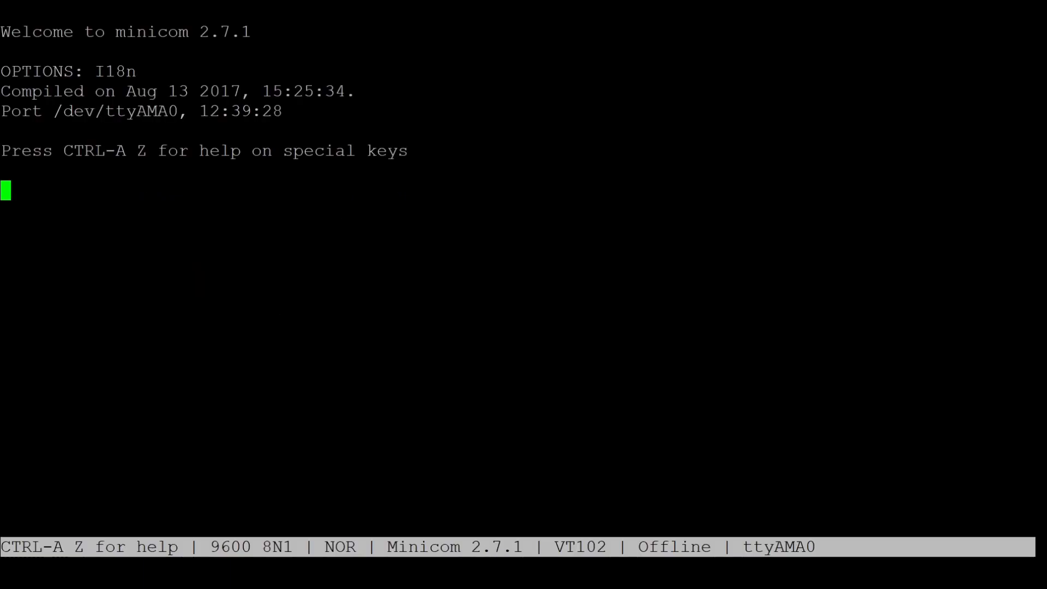
Step: Run at, ati and at+cmee=2 to confirm the SIM800 R14.18 and enable verbose errors
type("at")
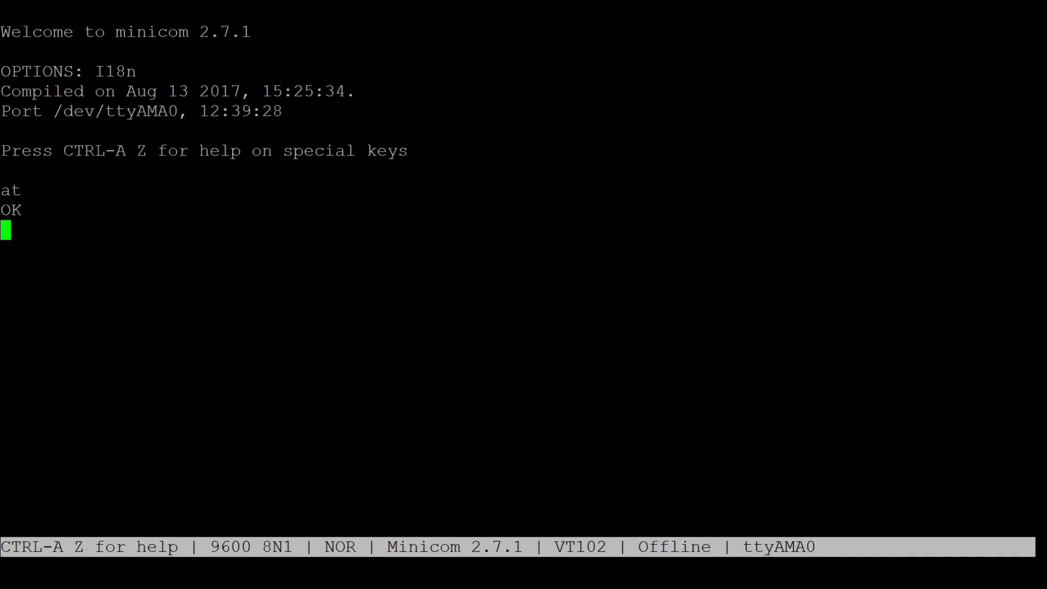
type("ati")
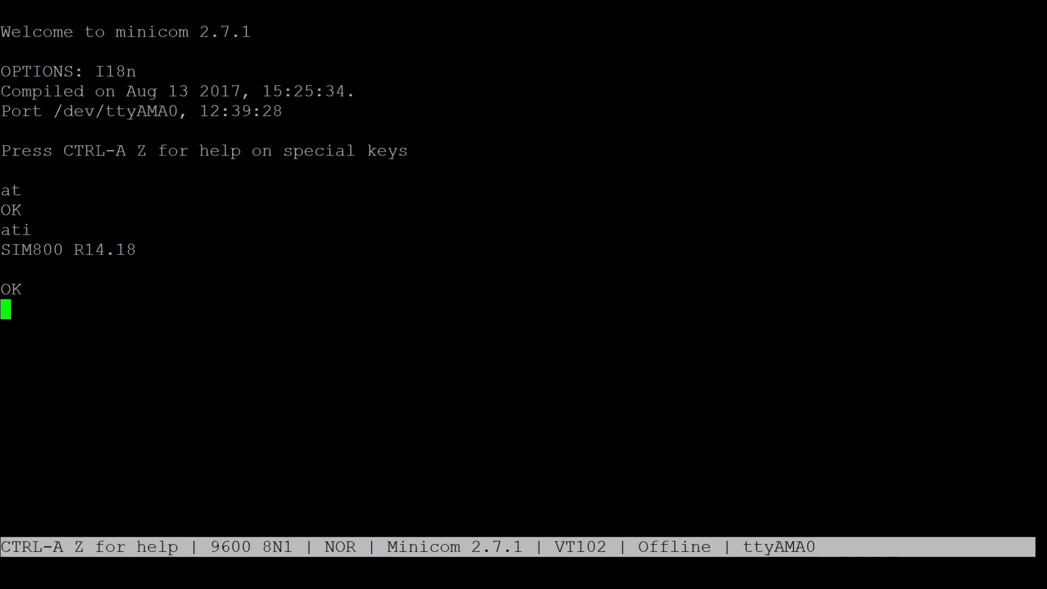
type("at+c")
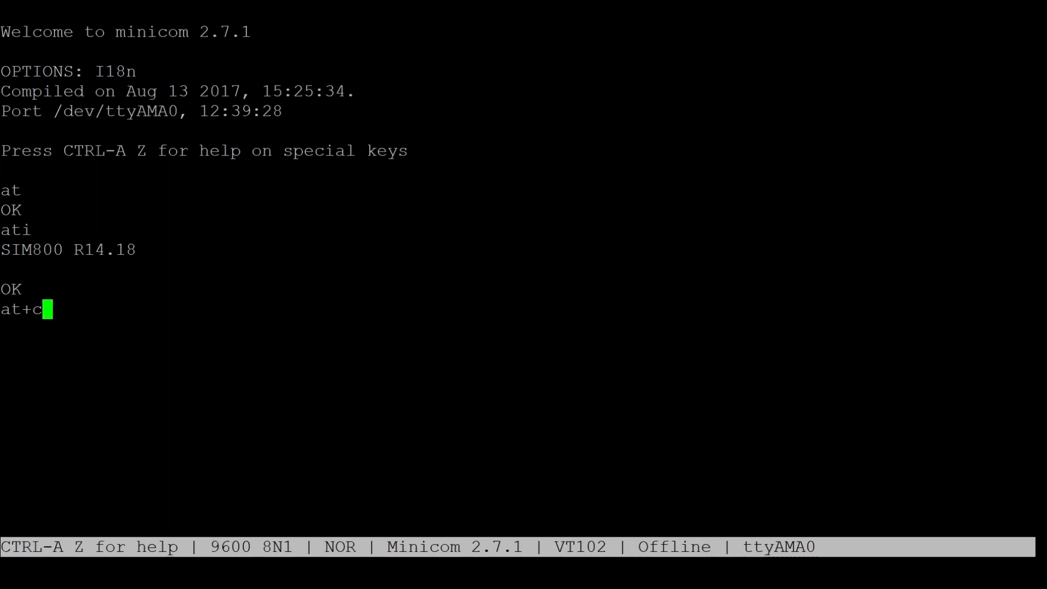
type("mee=")
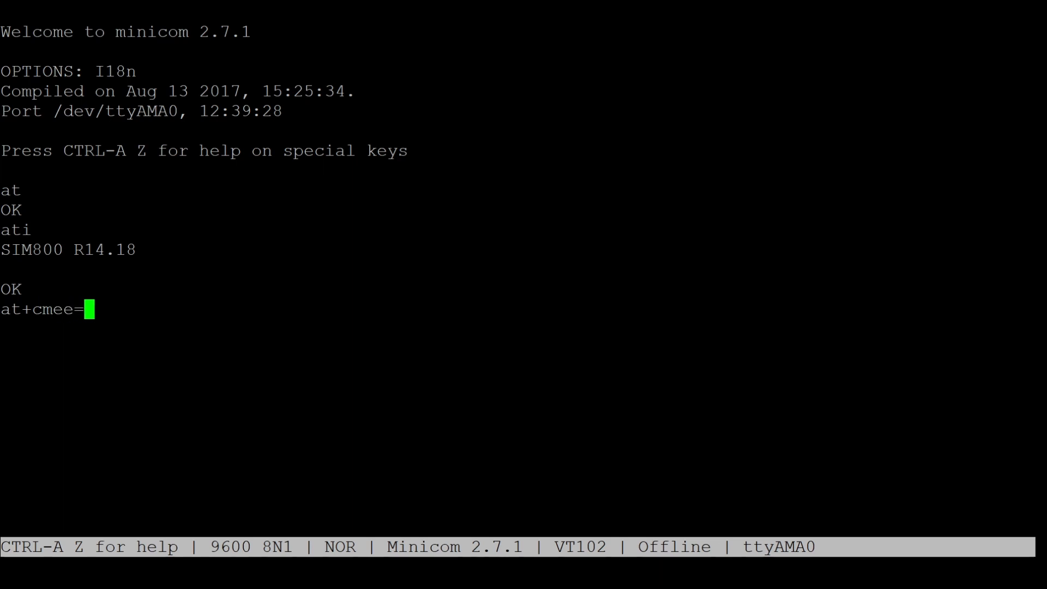
type("2")
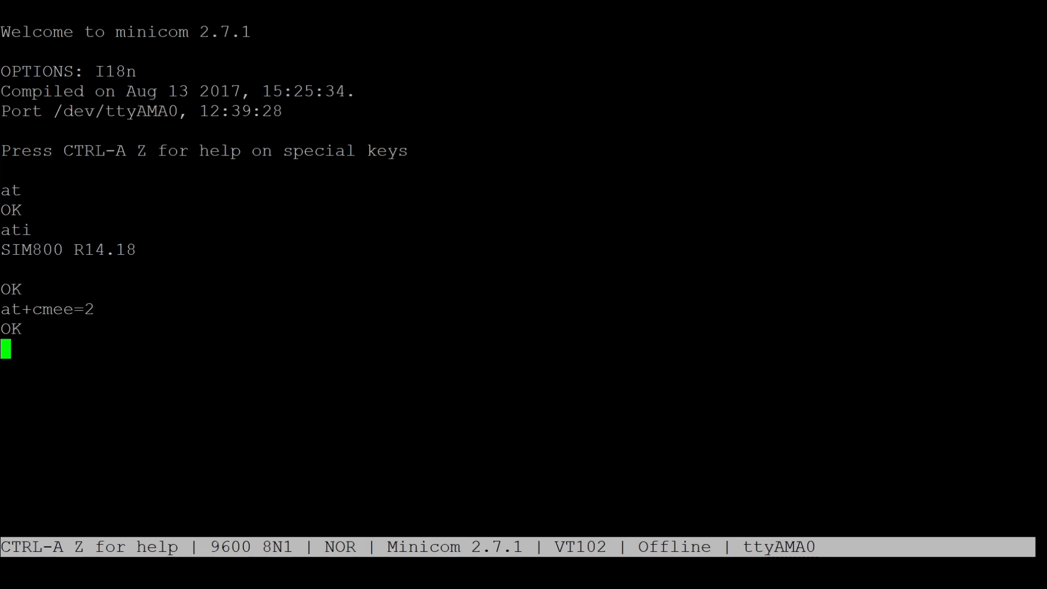
Step: Query SIM status (at+cpin?), operator (at+cops?, D1) and signal quality (at+csq, 25,0)
type("at+")
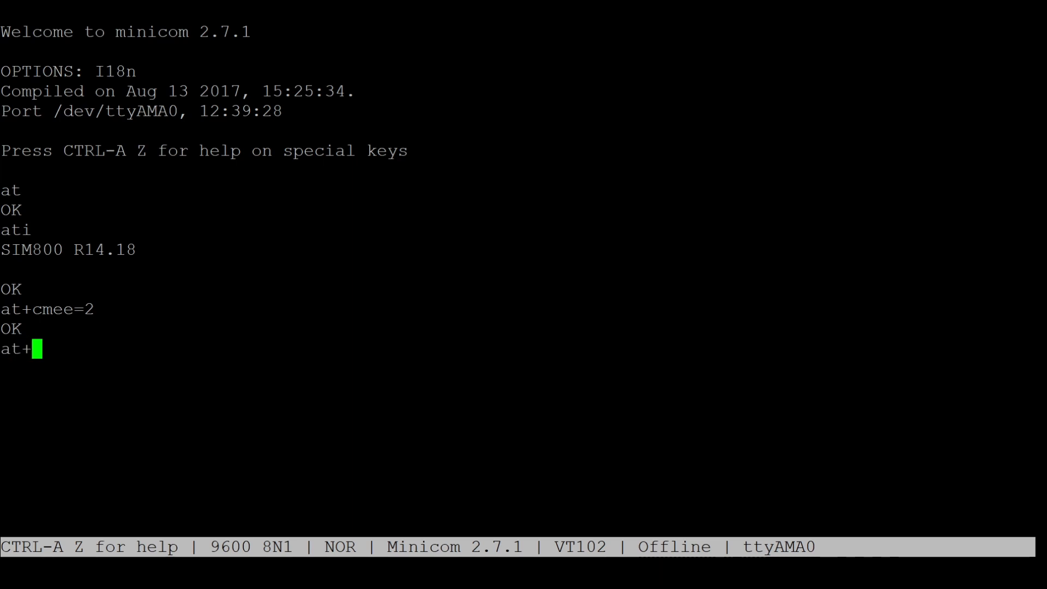
type("cpin")
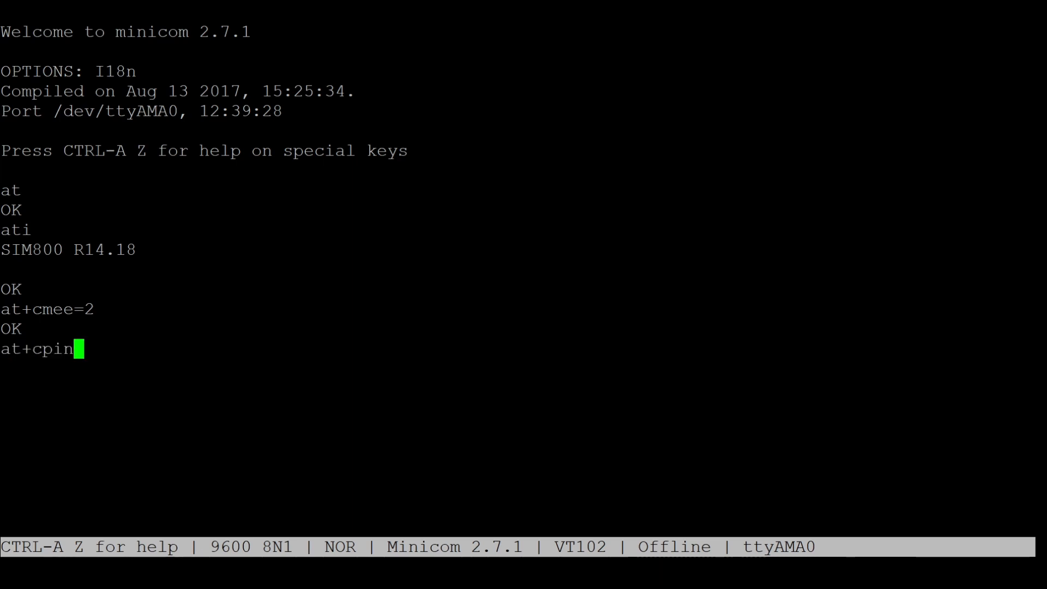
type("?")
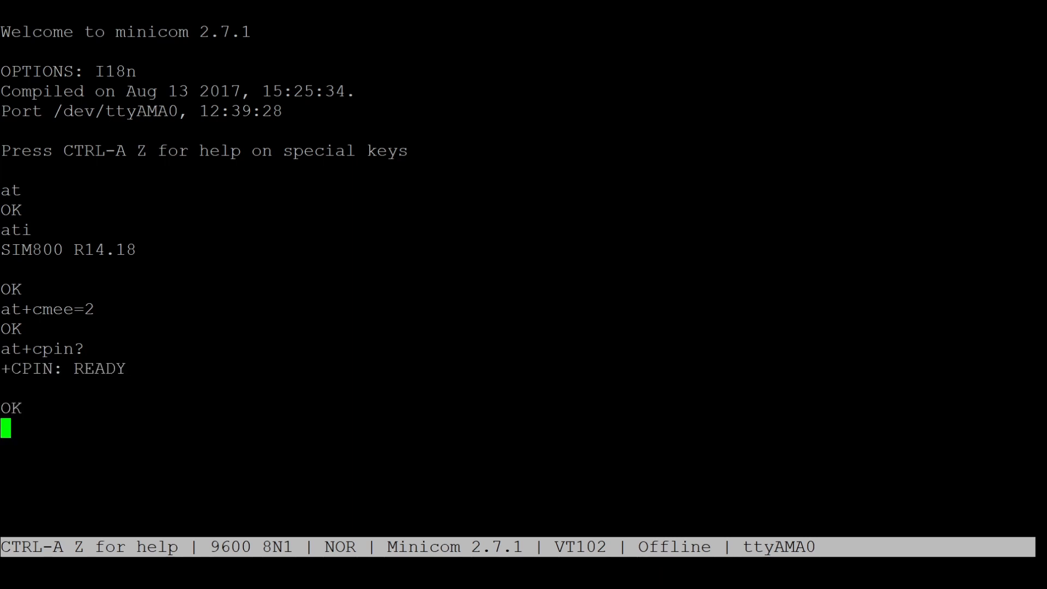
type("at")
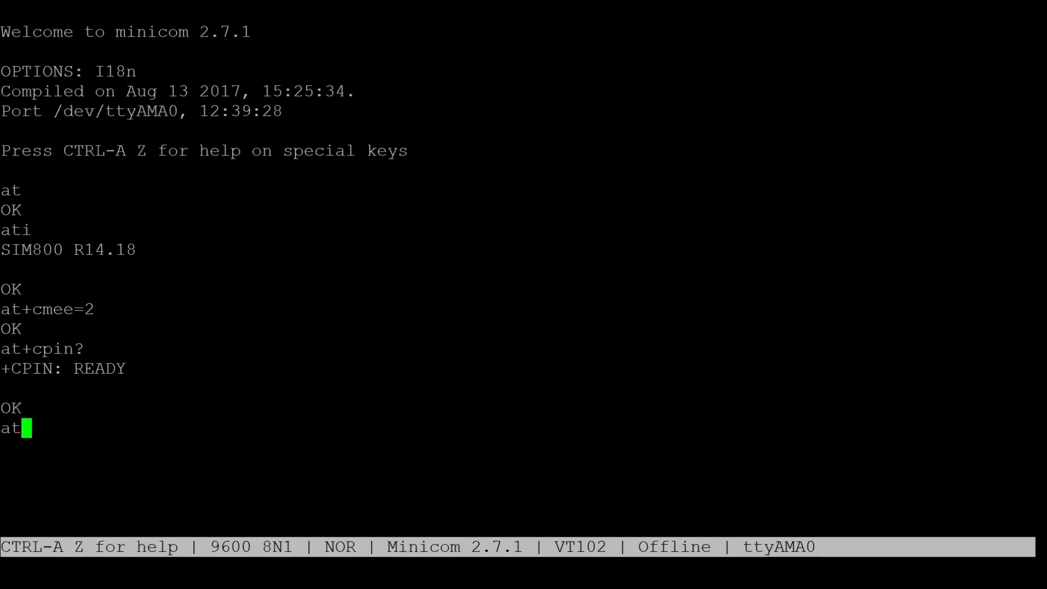
type("+")
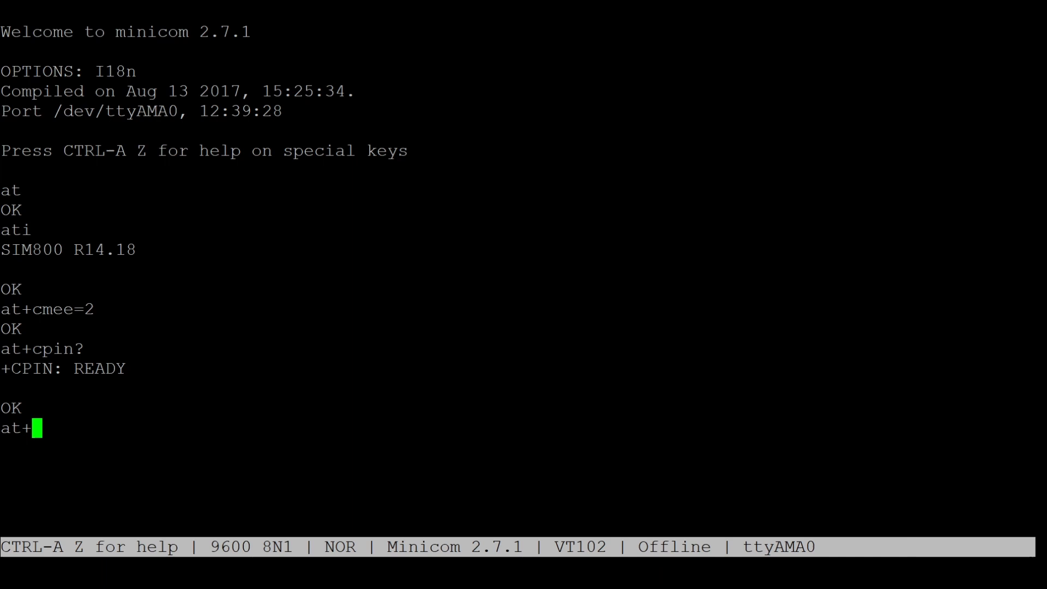
type("cops?")
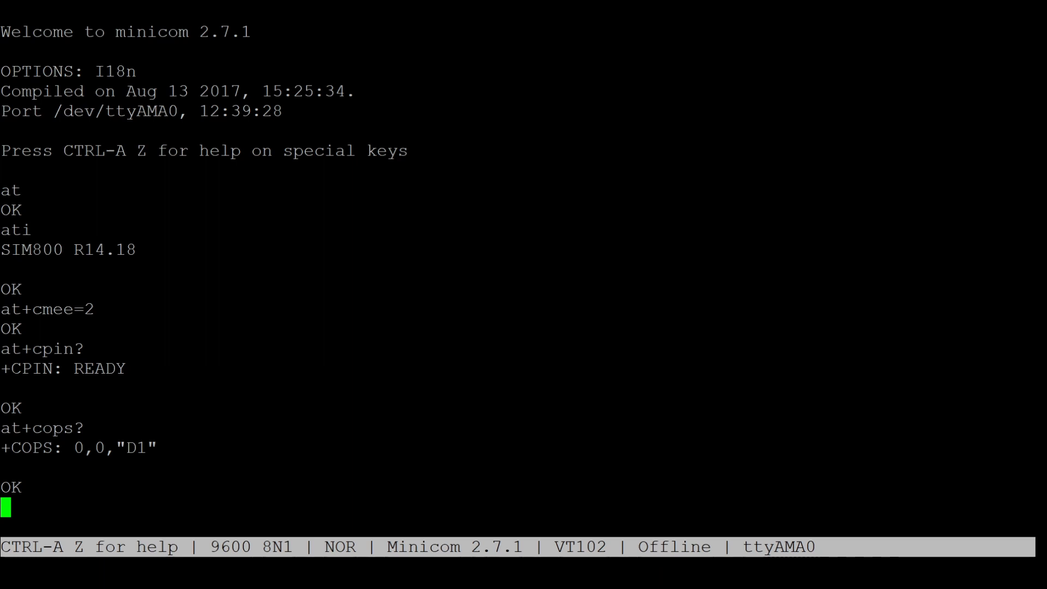
type("at+csq")
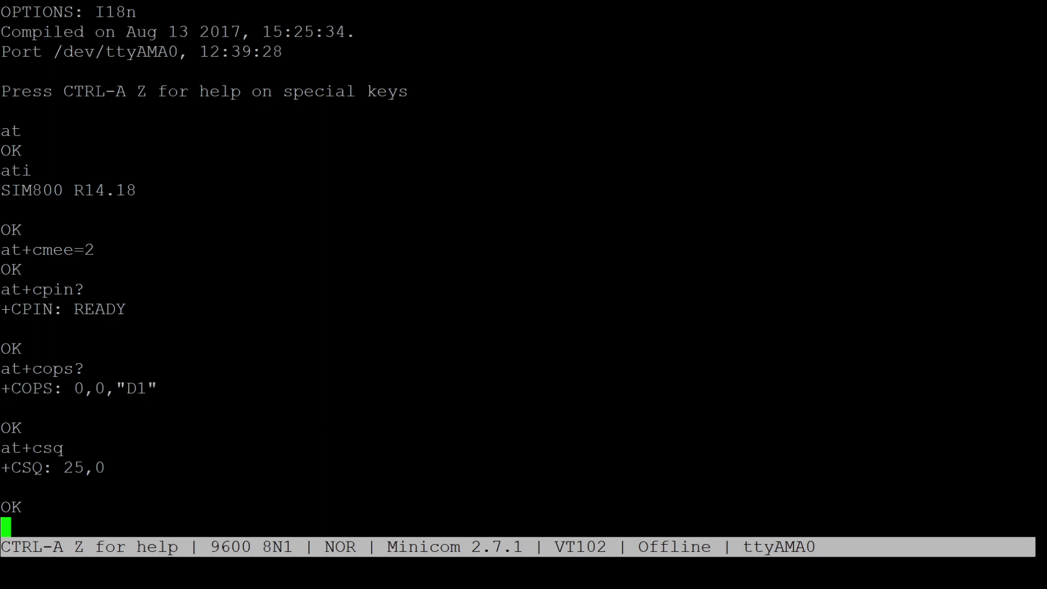
type("at+cm")
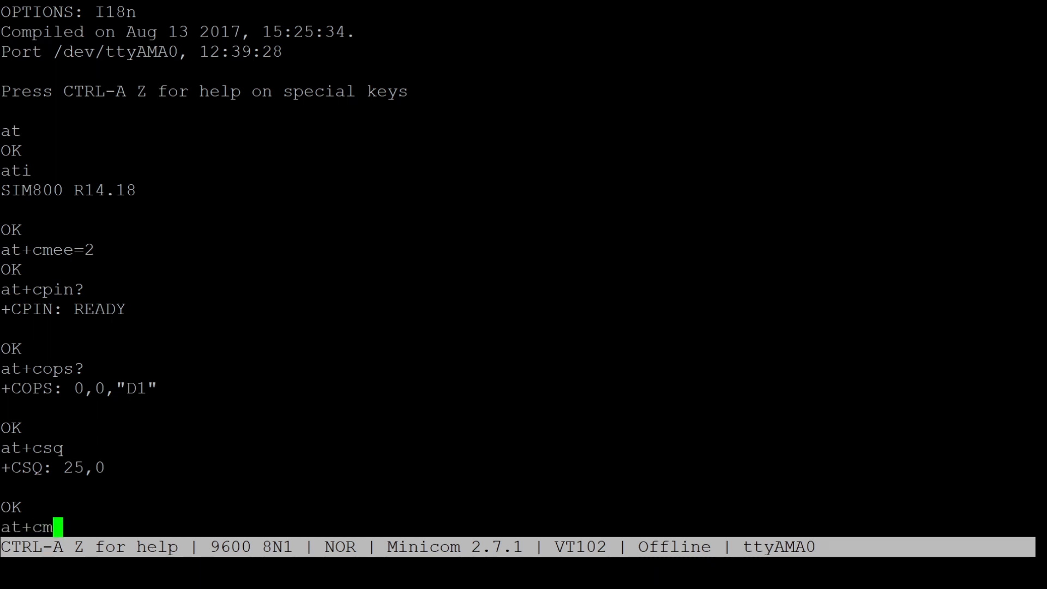
Step: Enable text mode (at+cmgf=1) and send 'hello, this is a test message' to a +49 number
type("gf=1")
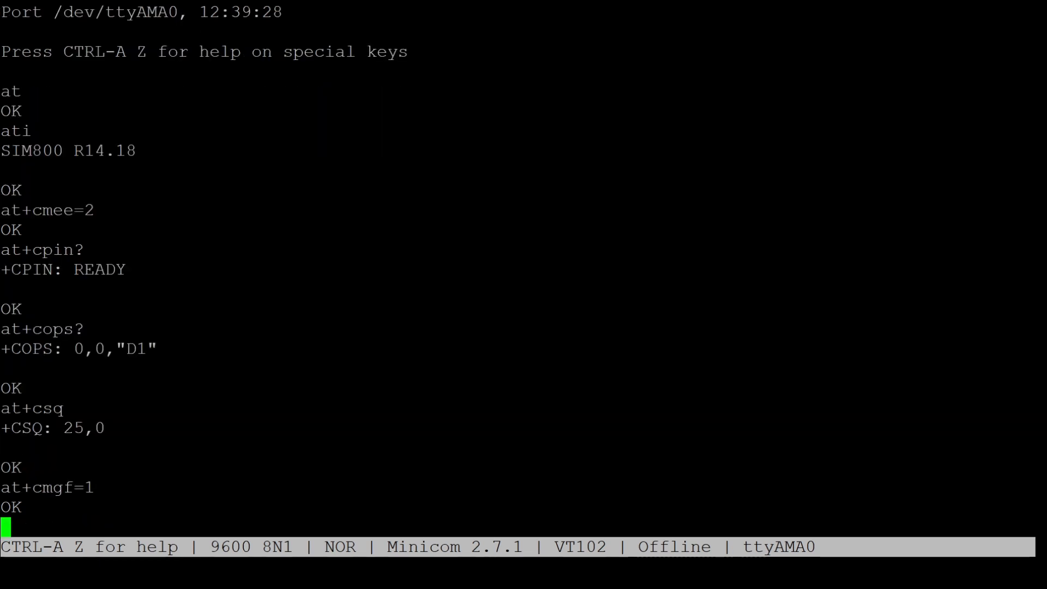
type("at")
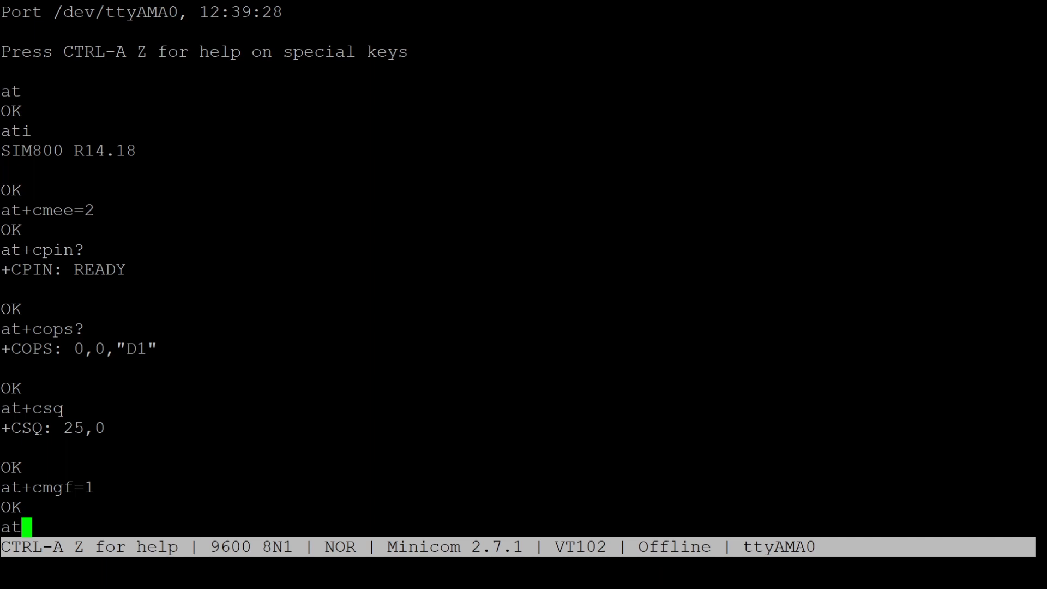
type("+cmgs")
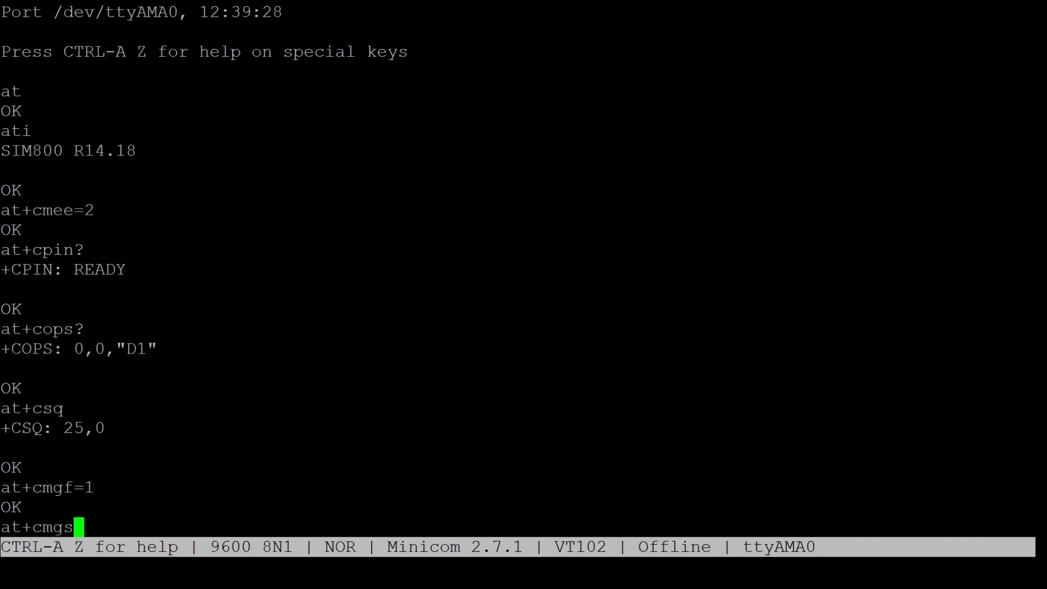
type("\"")
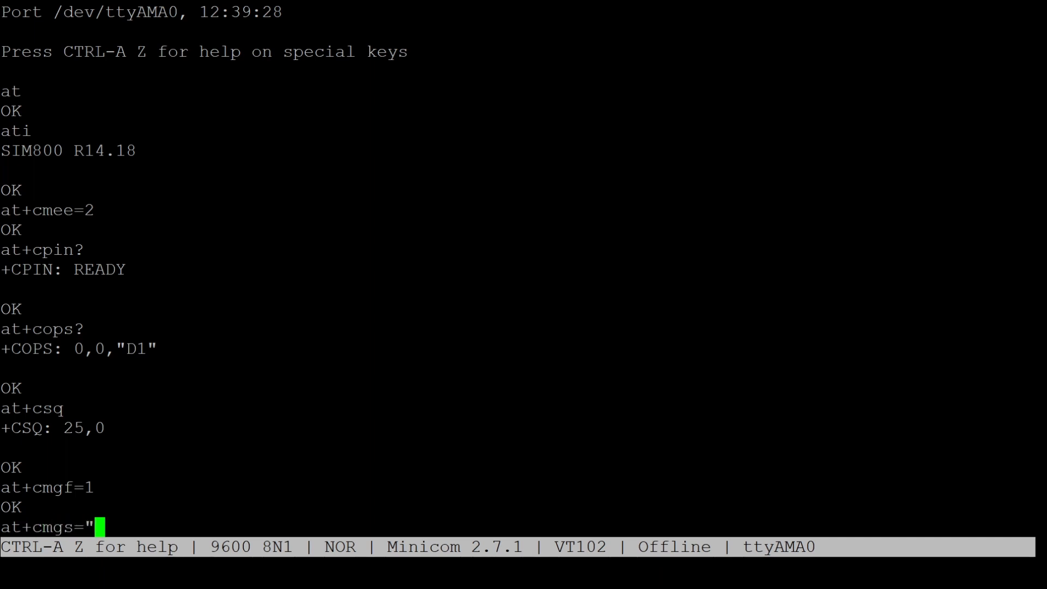
type("+49")
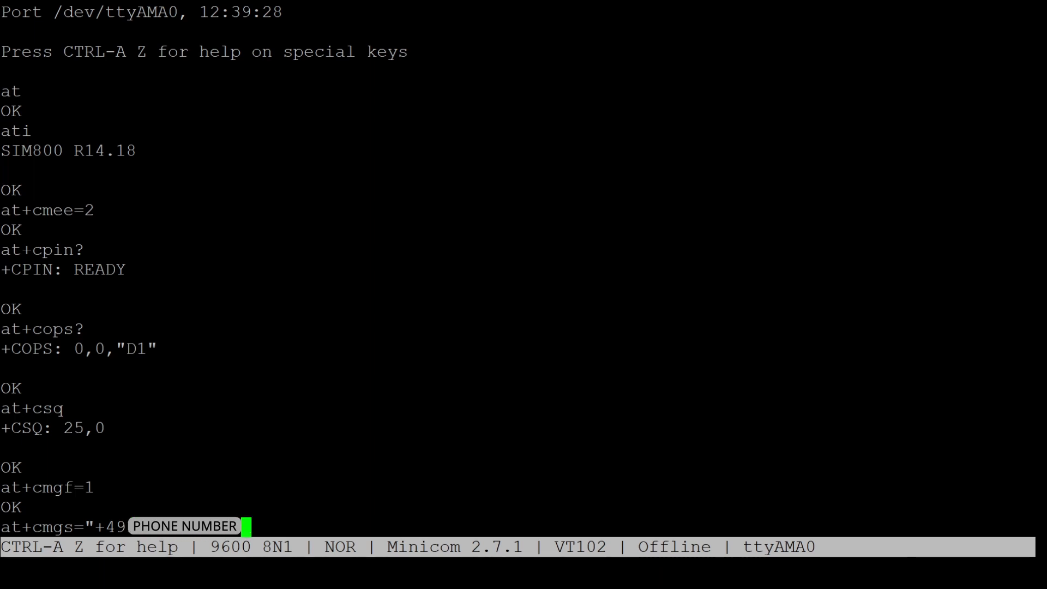
type("\"")
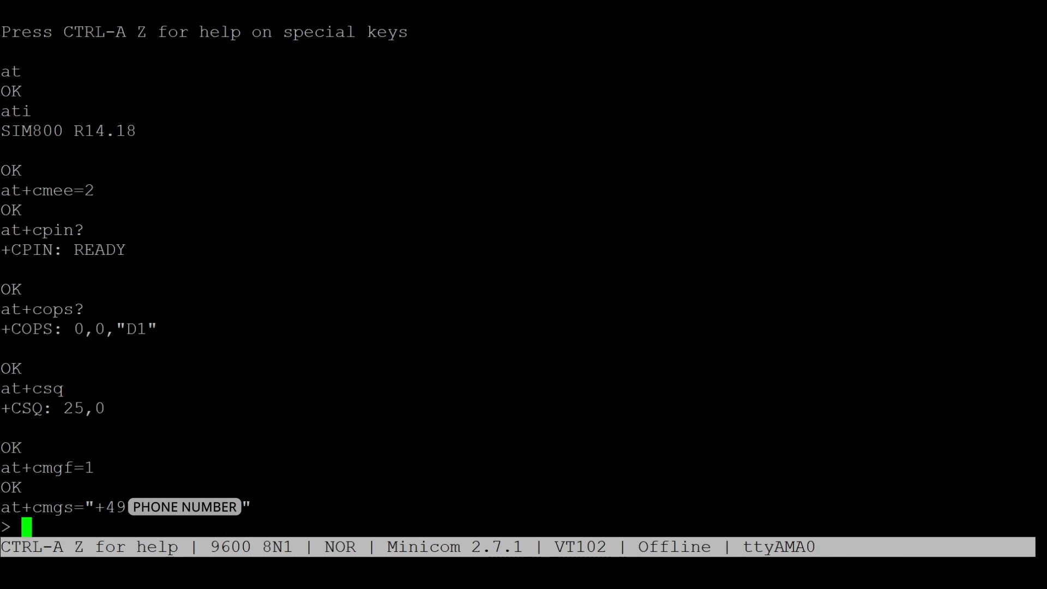
type("hello,")
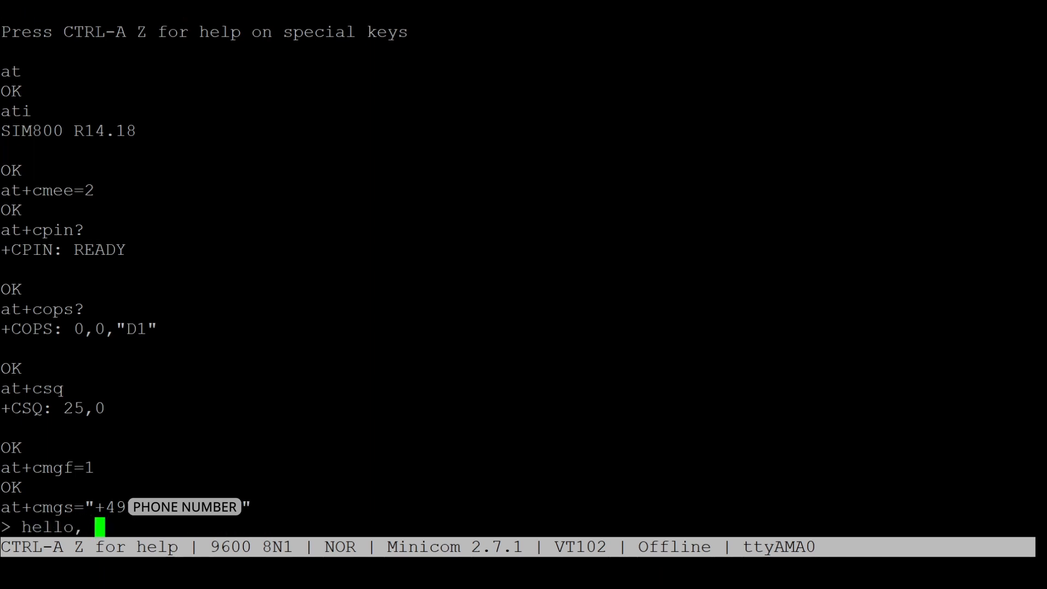
type("this is a test messages")
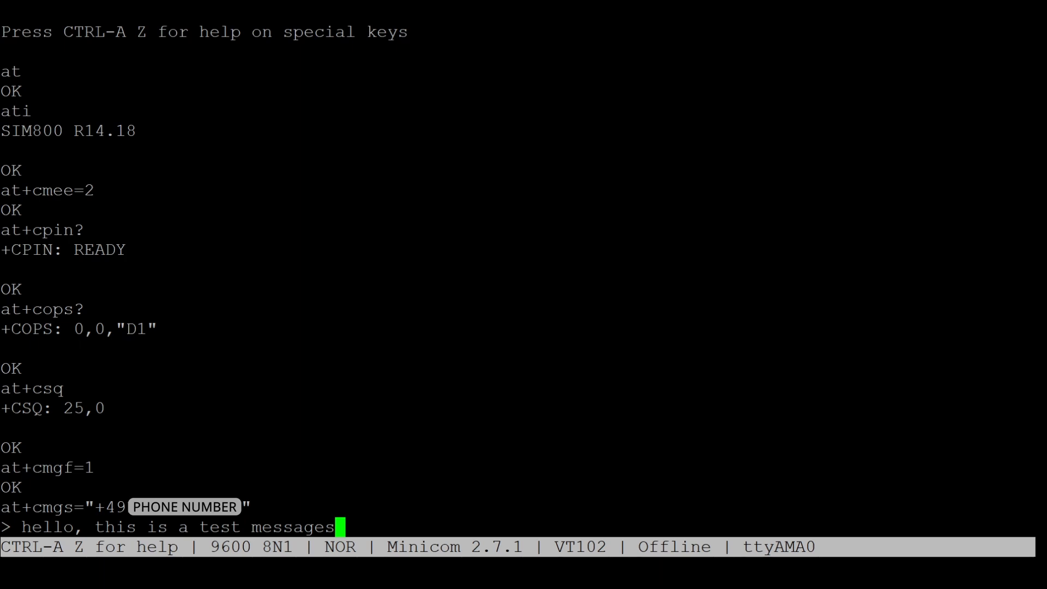
key("Backspace")
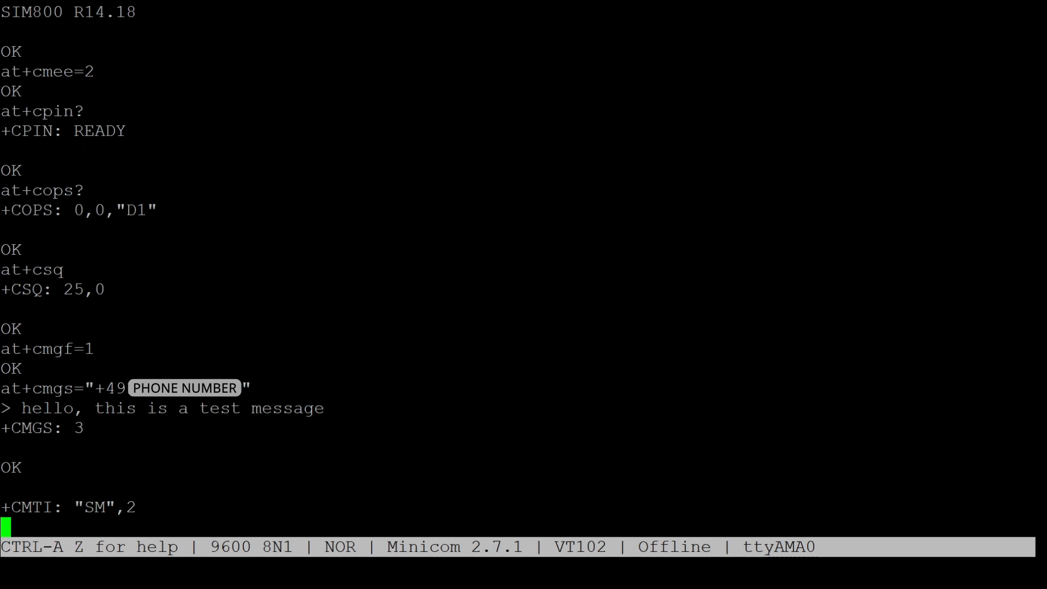
Step: Enter at+cmgl="REC UNREAD" to list the unread received SMS
type("at")
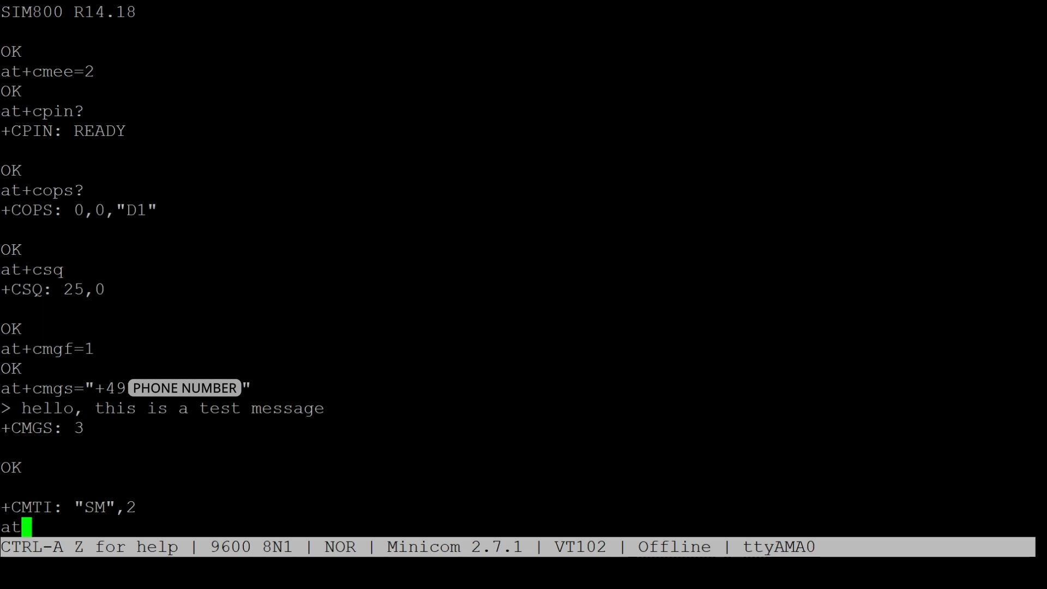
type("+cmgl=\"REC UNR")
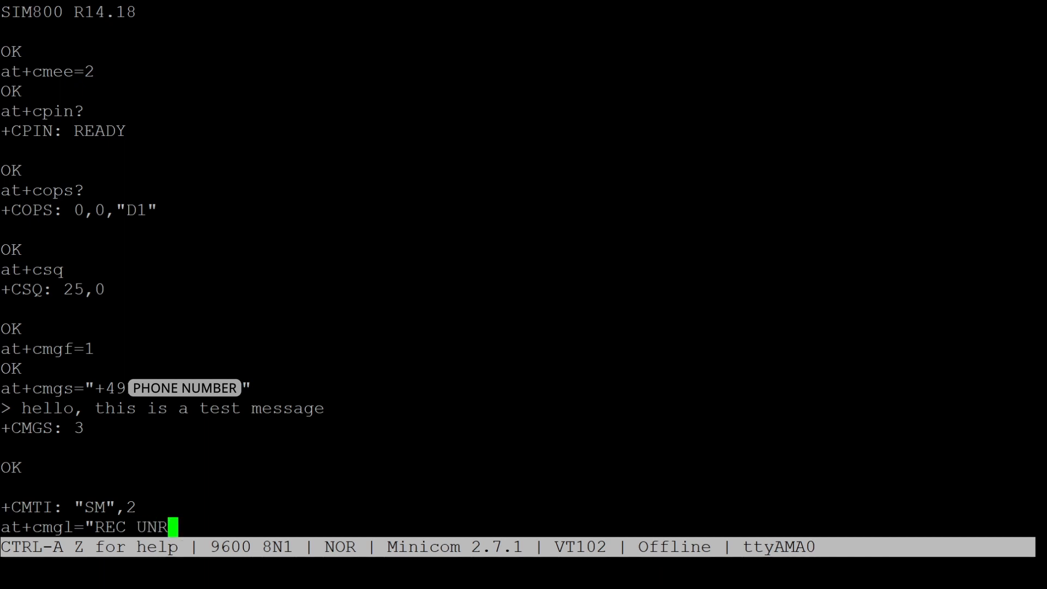
type("EAD\"")
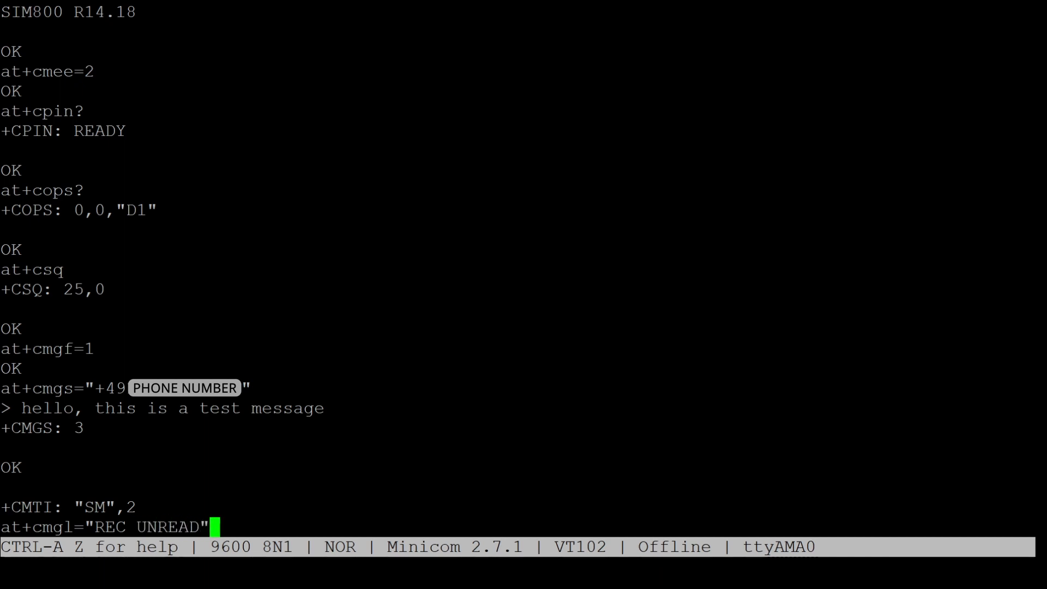